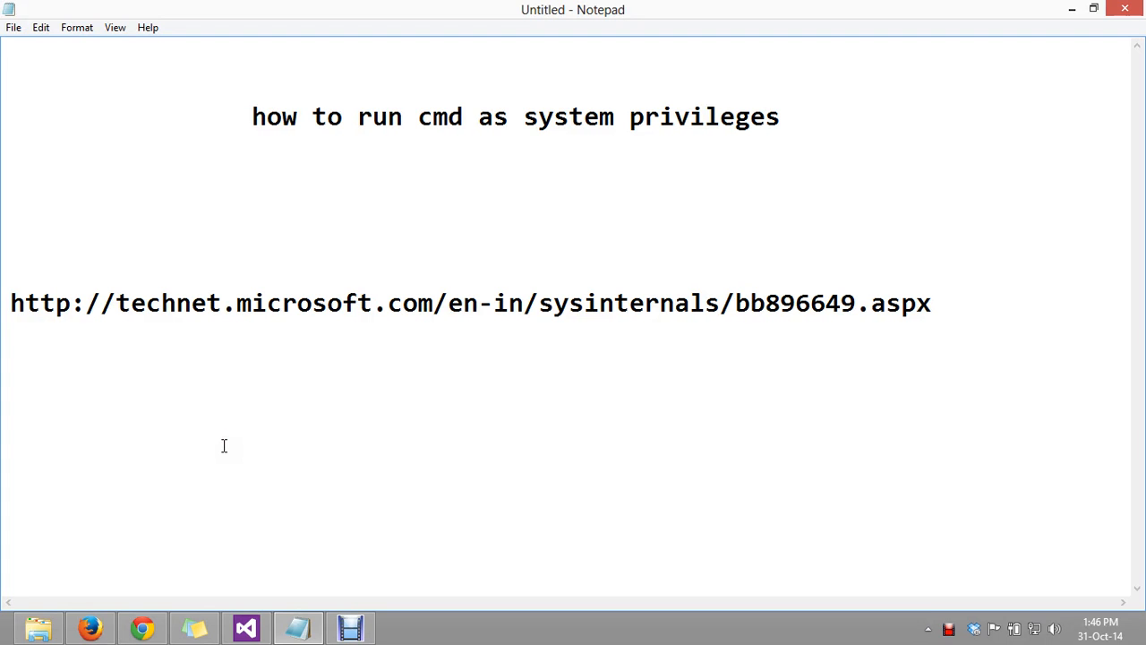
Review the Notepad note on running cmd with system privileges and its Sysinternals link
click(252, 116)
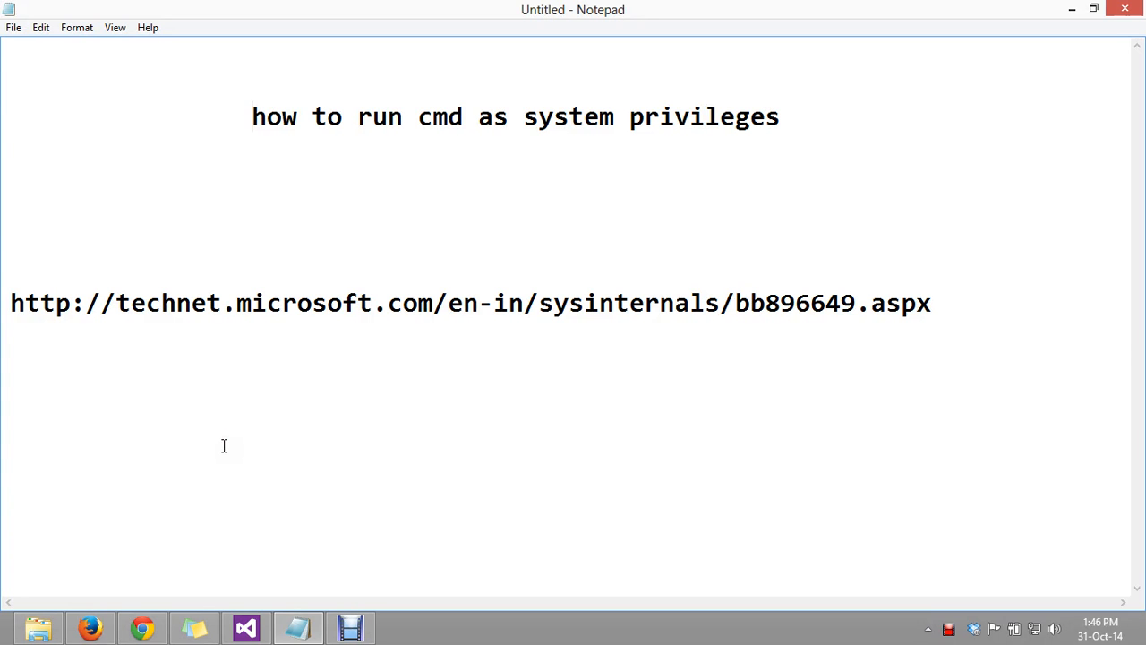
mouse_move(34, 321)
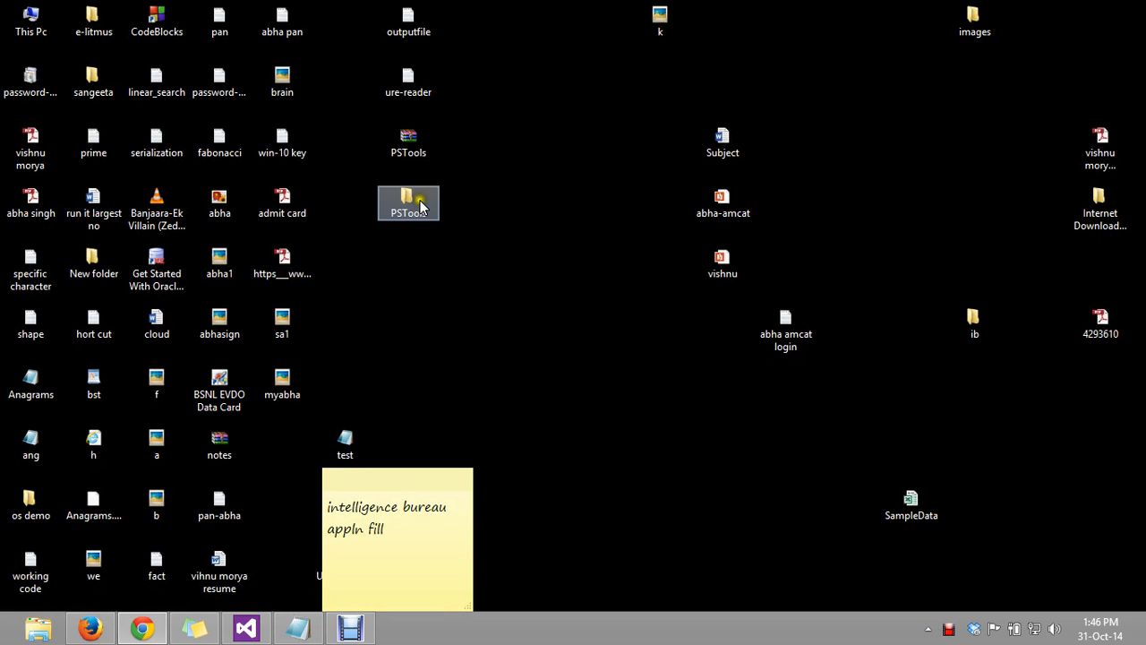
Select both PSTools items on the desktop, the archive and the extracted folder
click(408, 142)
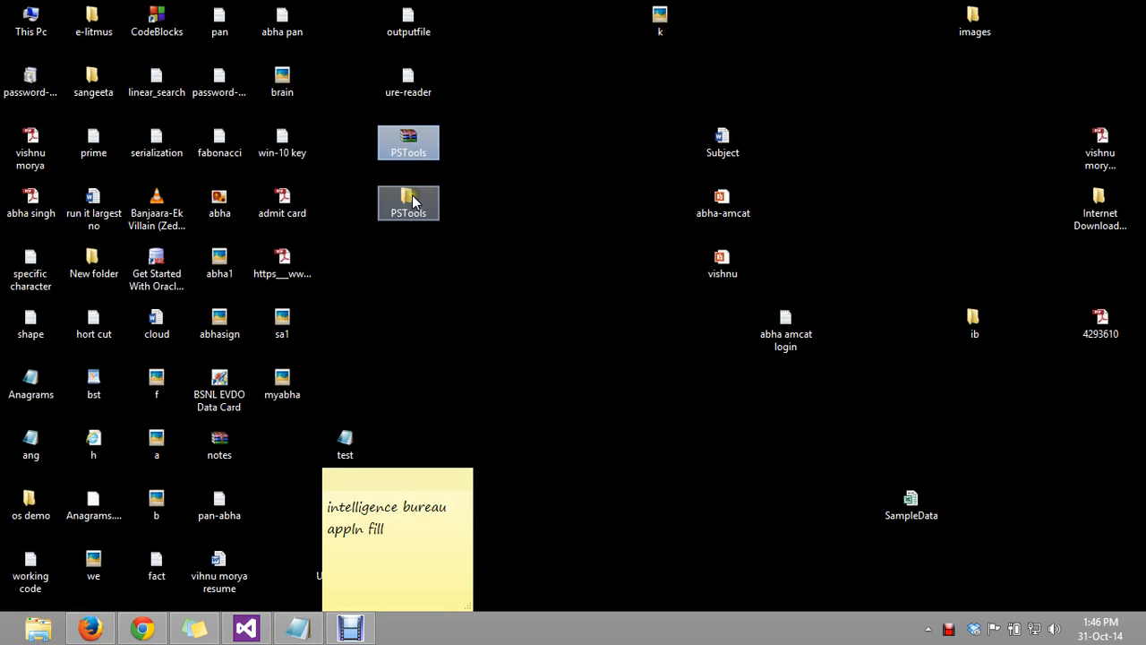
mouse_move(345, 345)
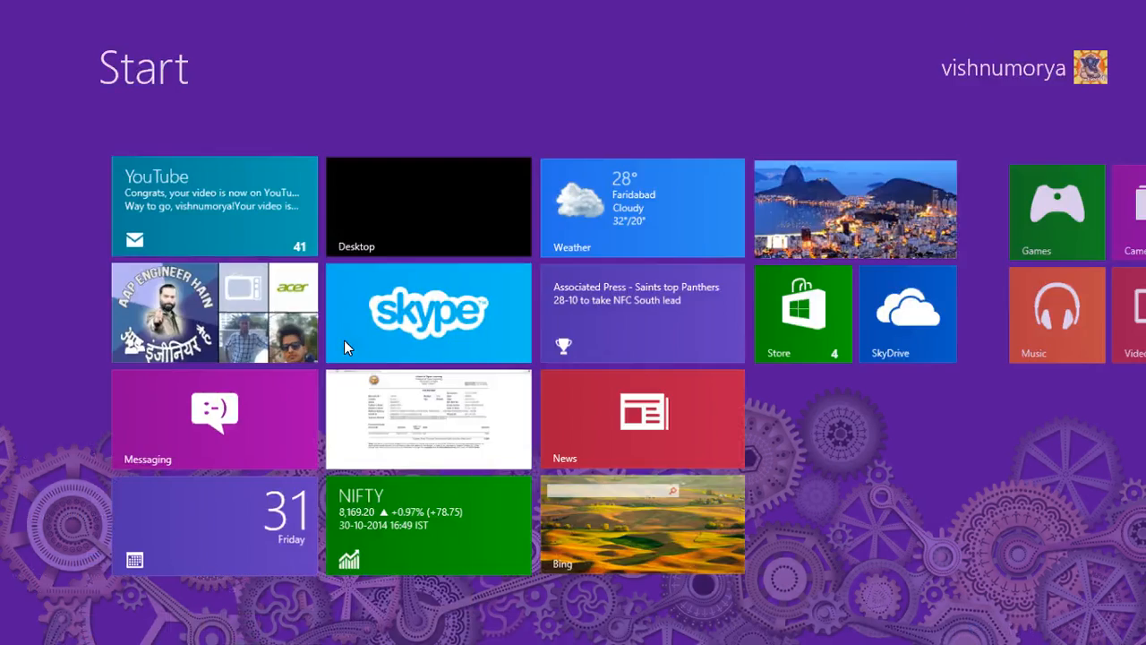
Search 'cmd' and launch Command Prompt as administrator
text(cmd)
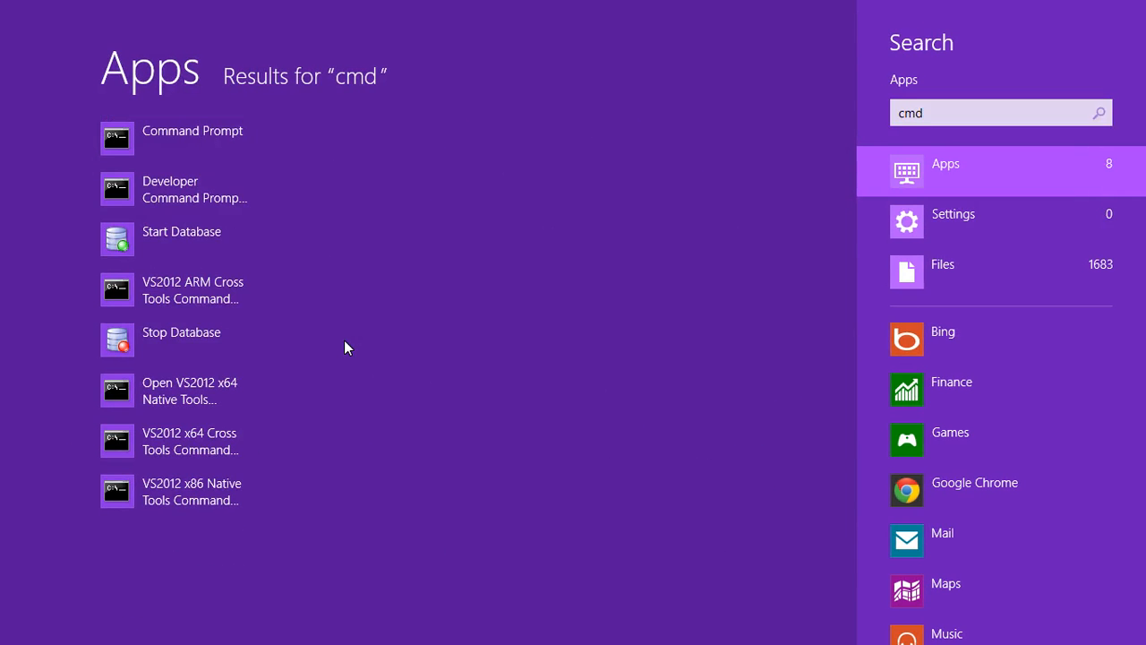
click(192, 131)
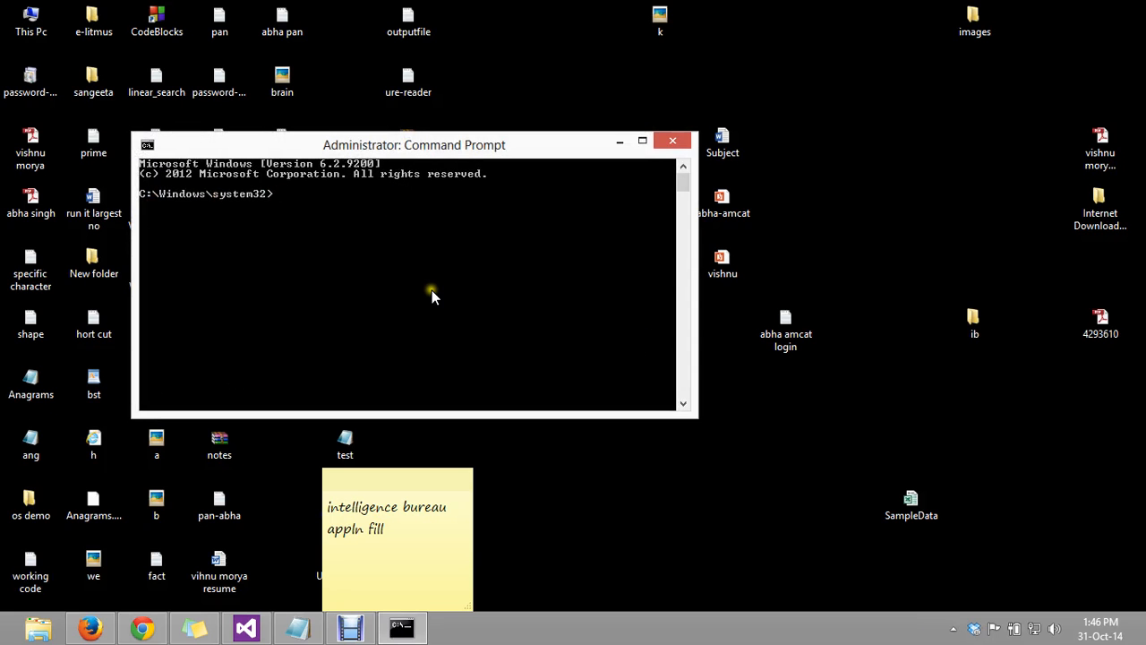
Go up to C:\ with cd .. and enter the Users folder
text(cd ..)
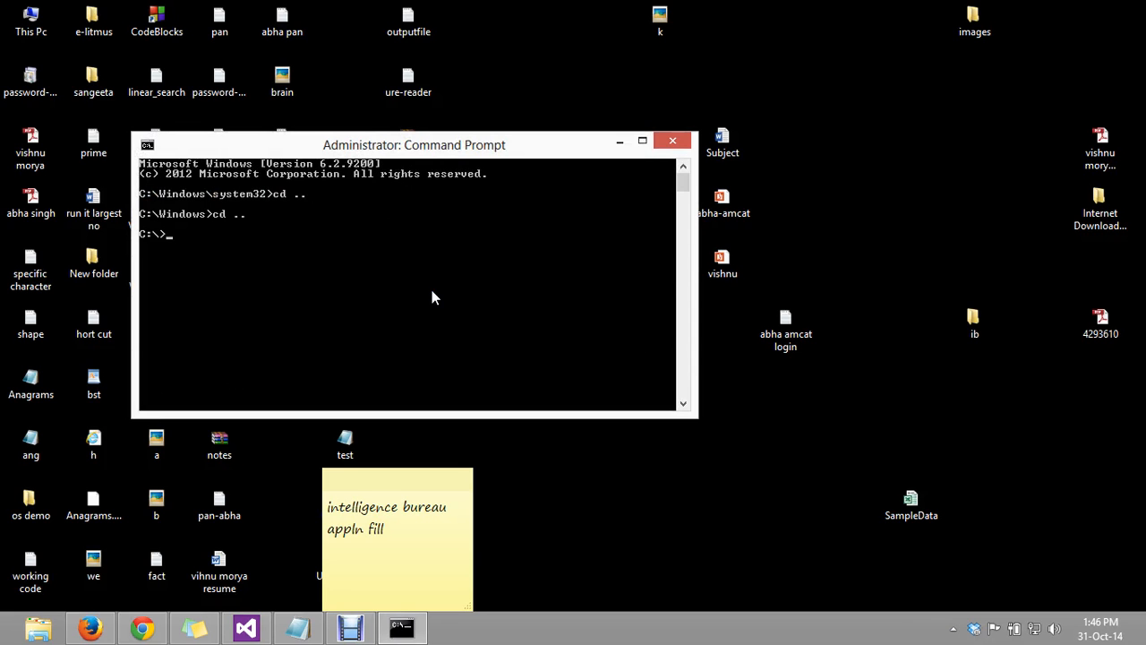
text(cd U)
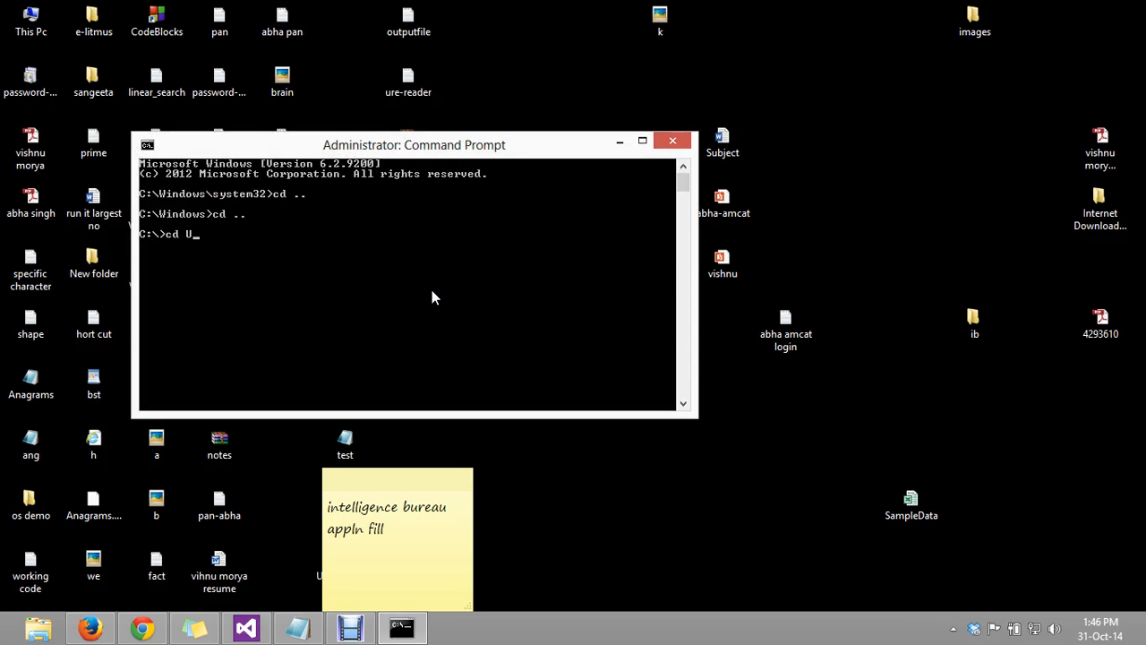
text(sers)
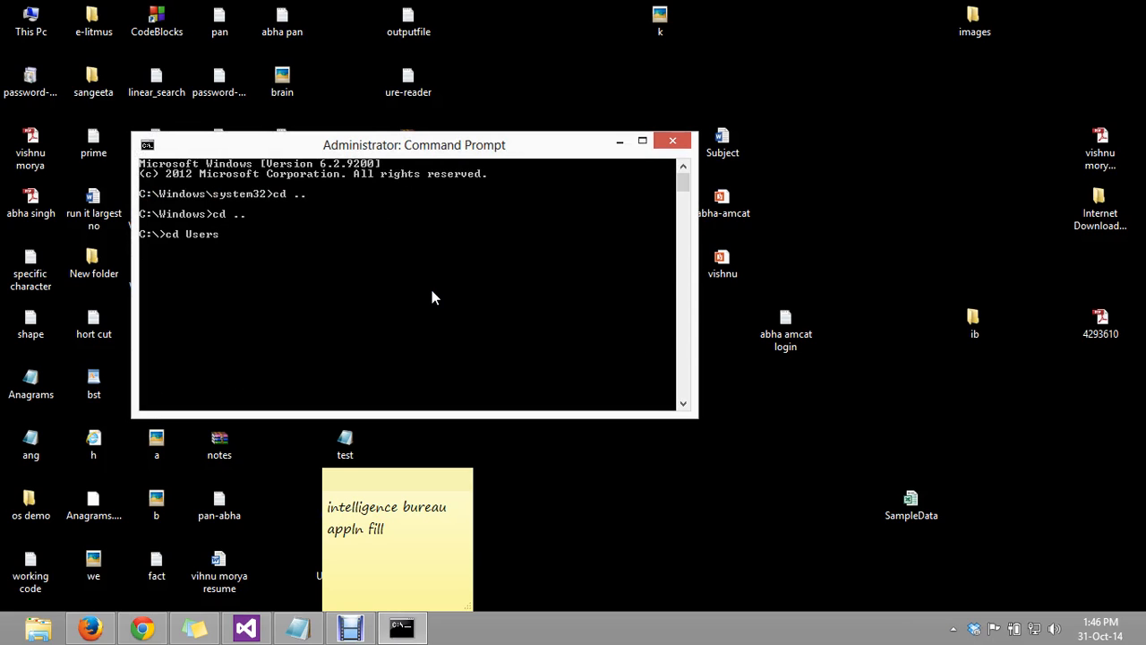
Change into the user folder, then Desktop, then PSTools
text(cd vishnumorya)
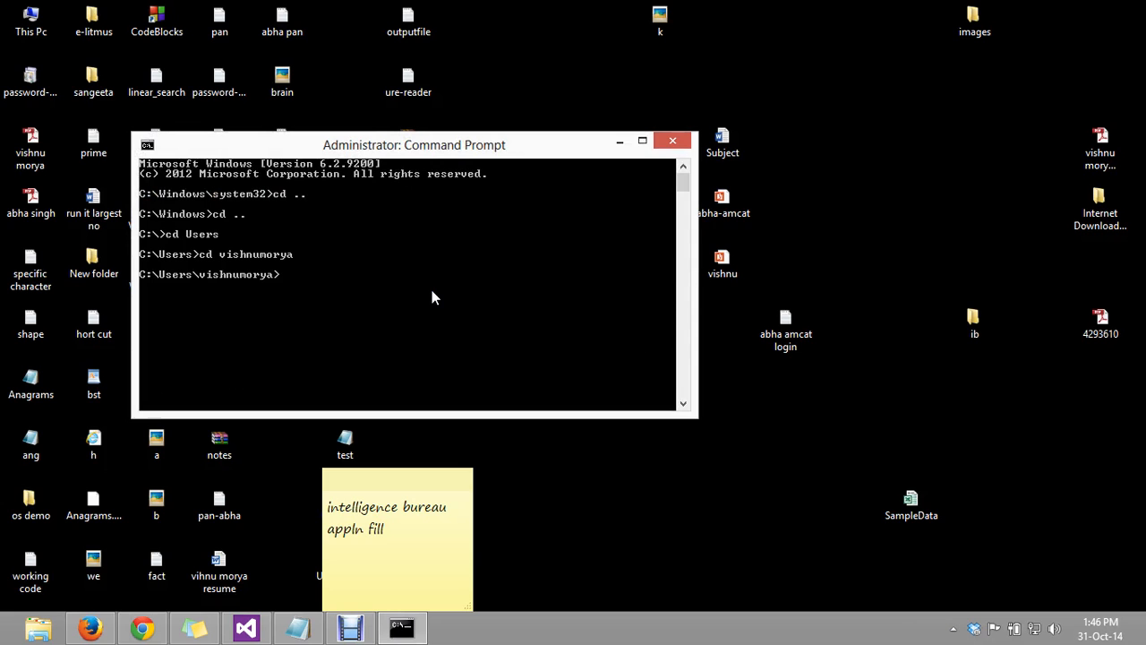
text(cd d)
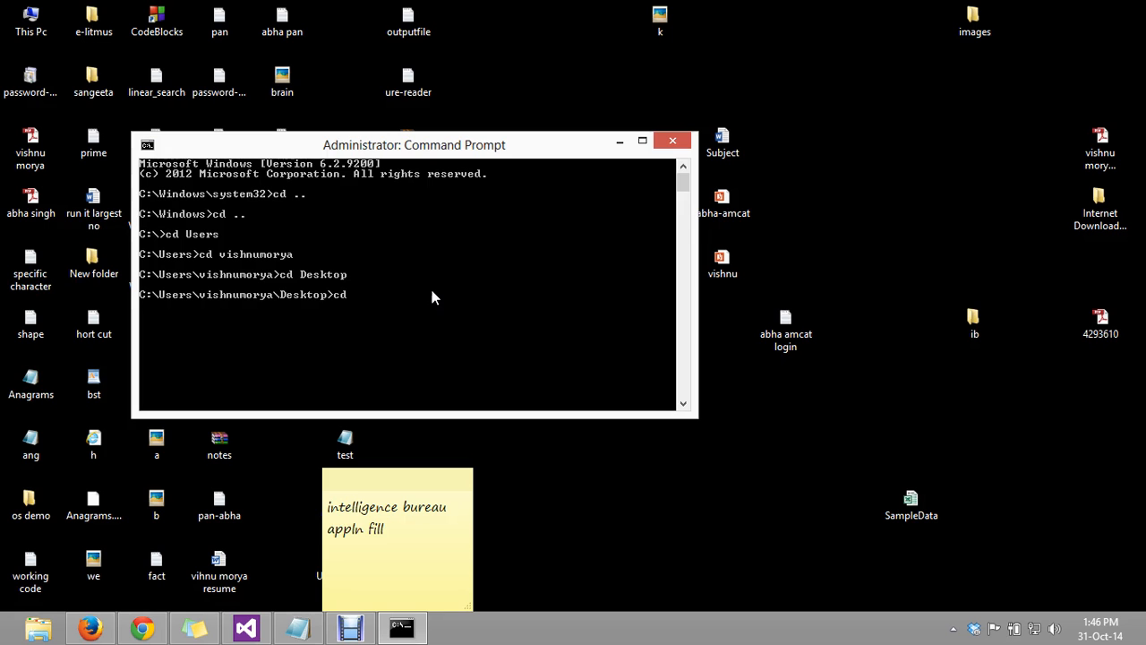
text(p)
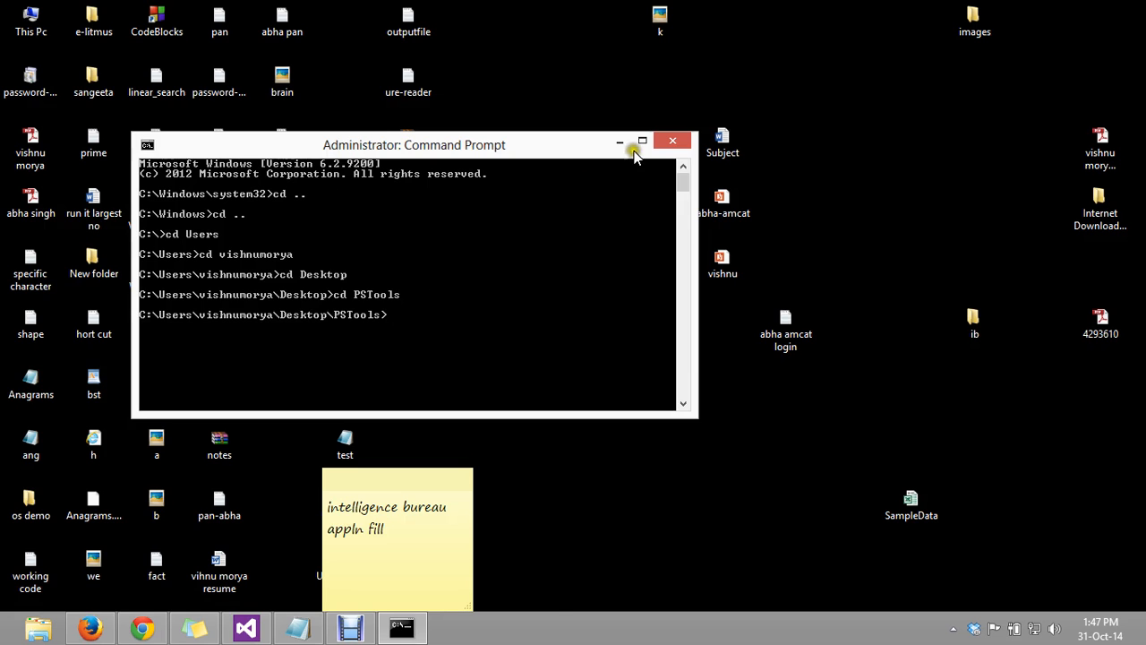
Snap the console to the left half, type 'PsExec', and open the PSTools folder
click(642, 142)
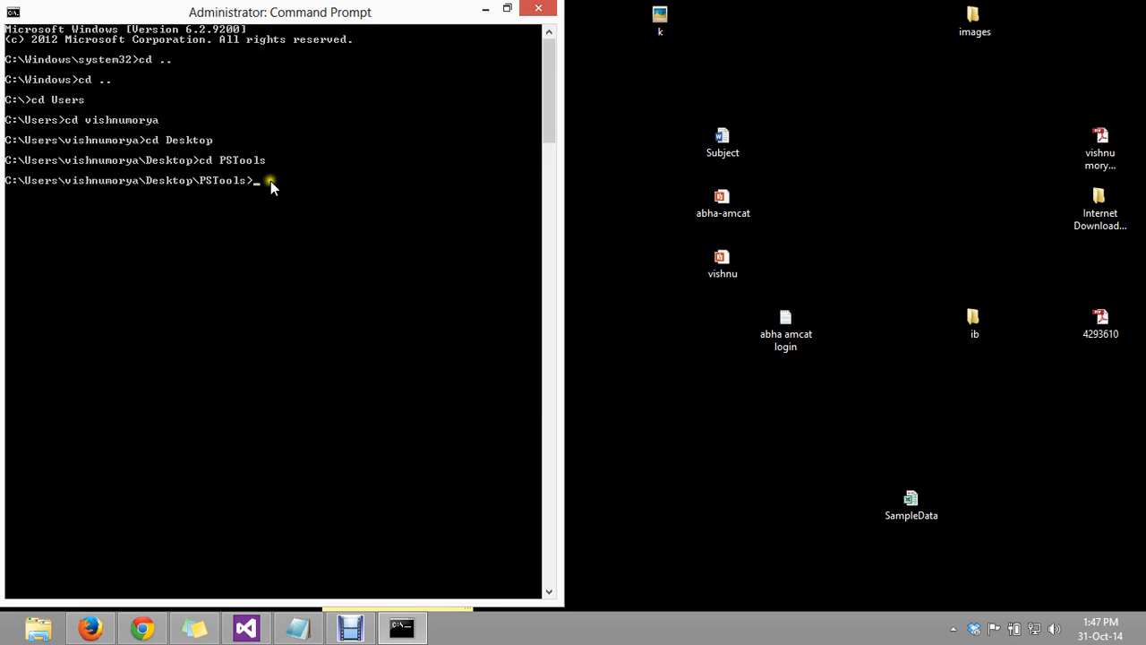
text(Ps)
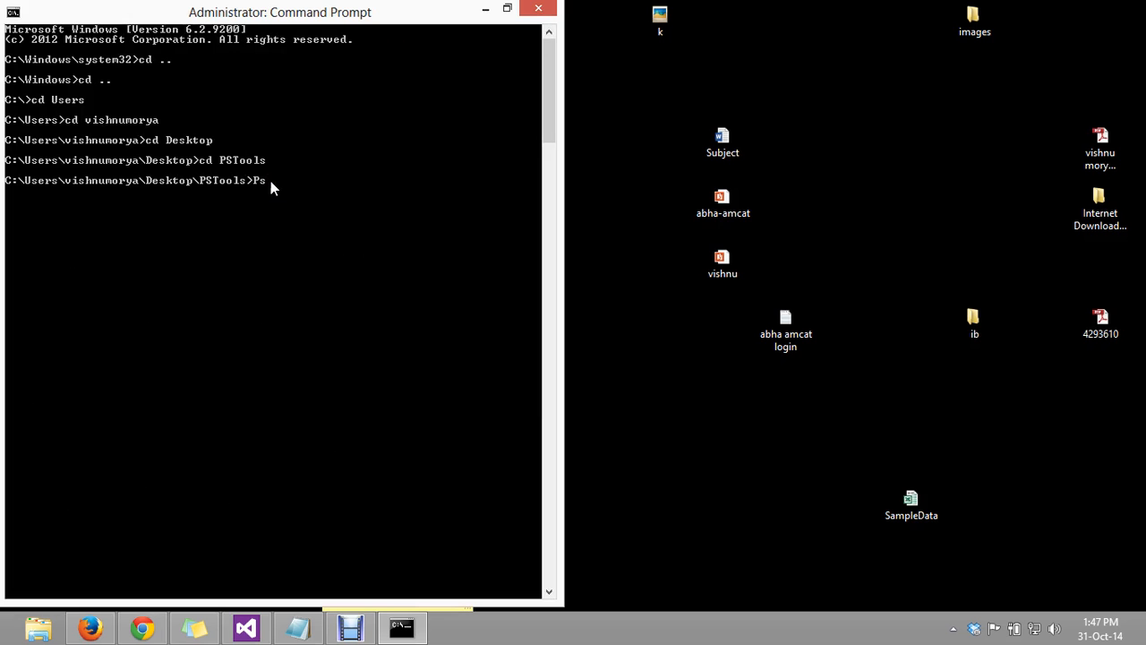
text(Exec)
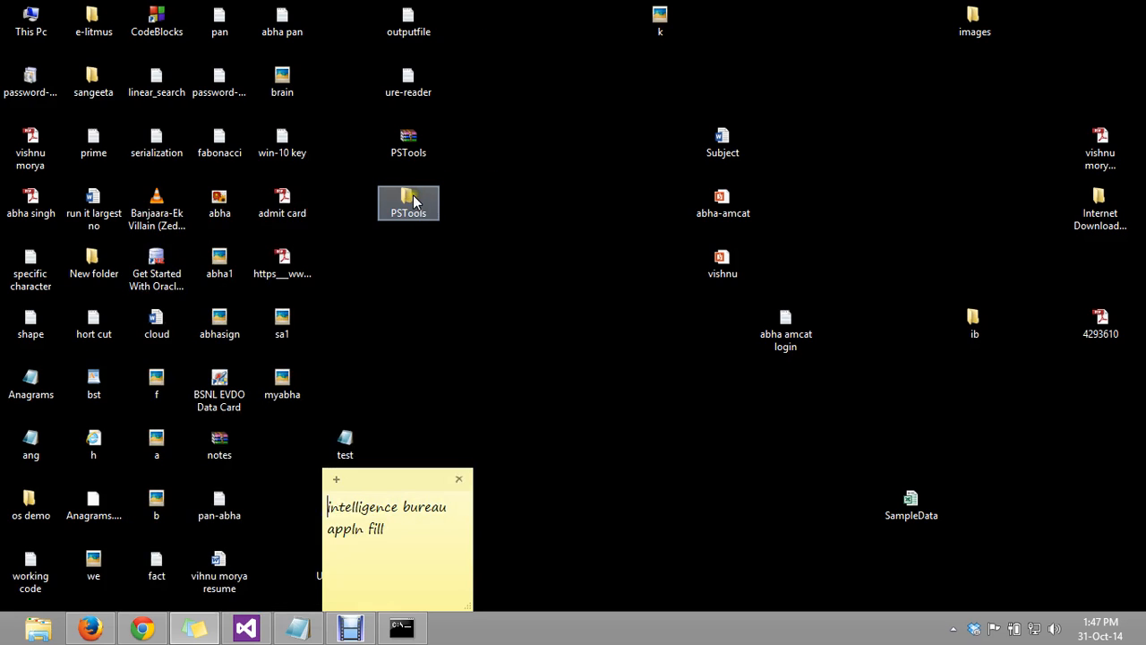
double_click(408, 202)
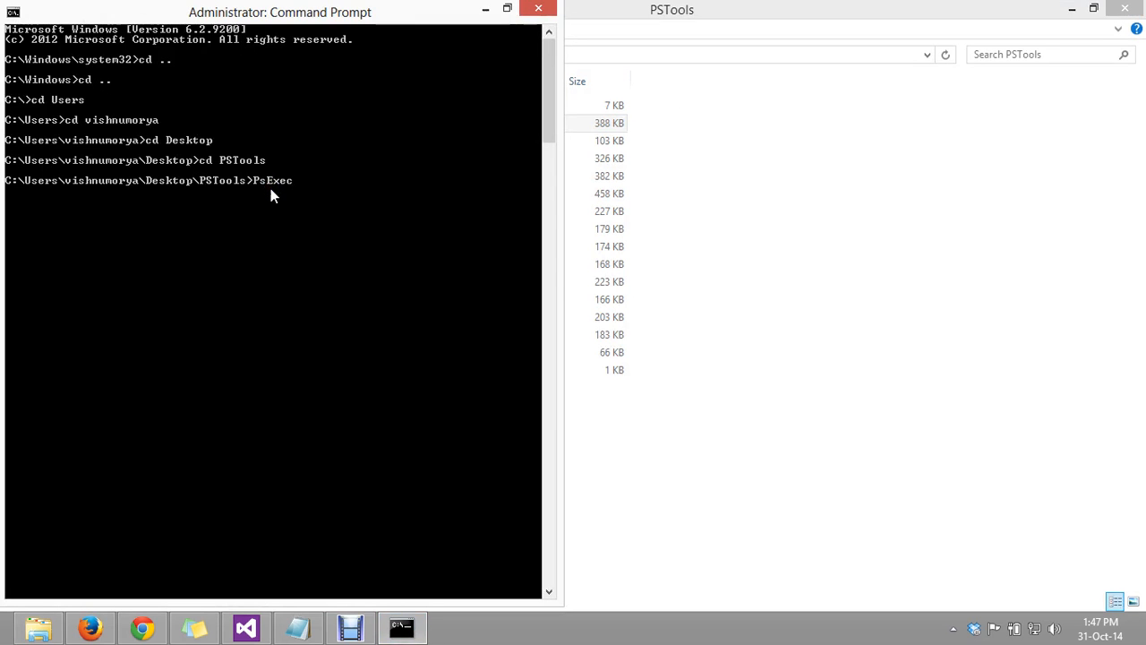
Run 'PsExec -i -s cmd.exe' to open a system-level cmd window
text(-i -s)
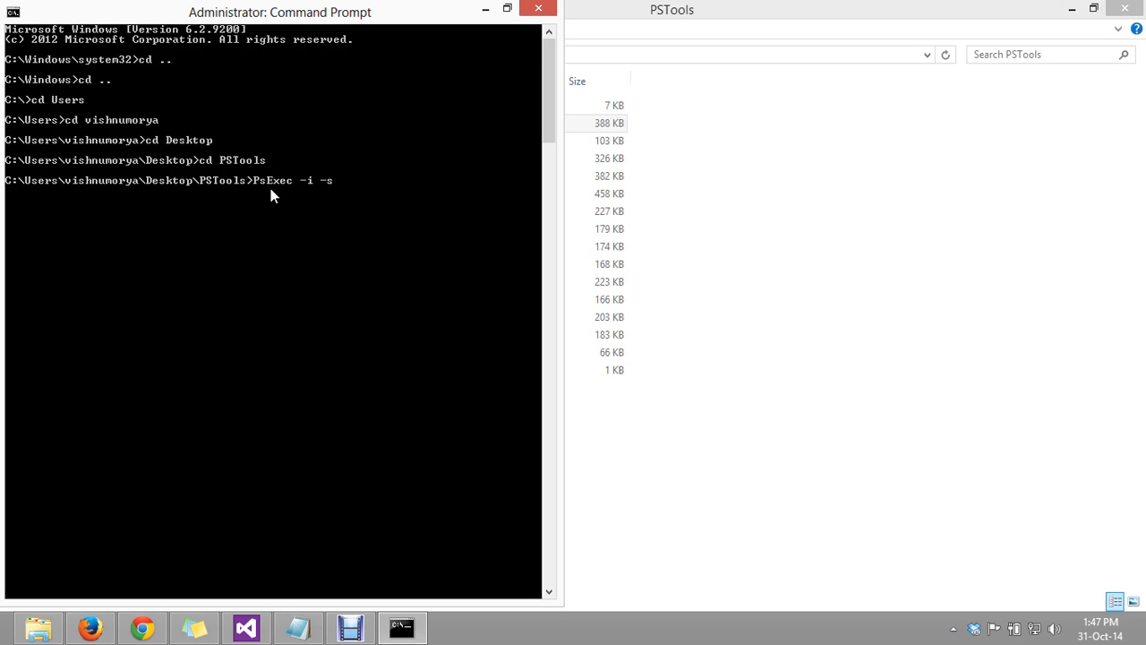
text(cmd.)
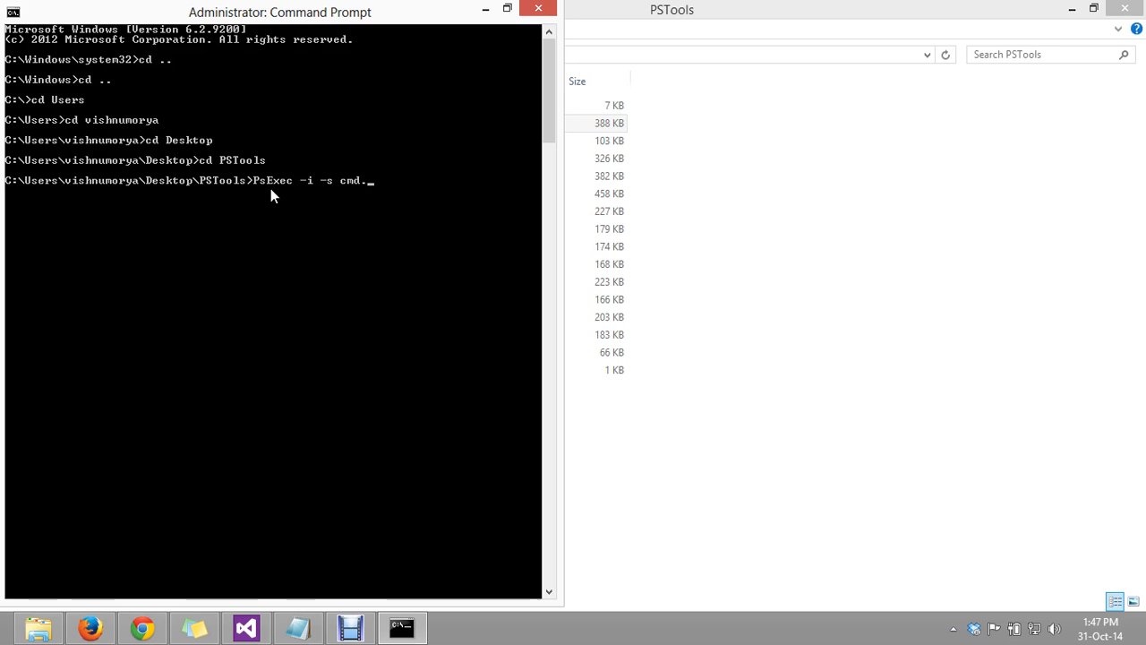
key(enter)
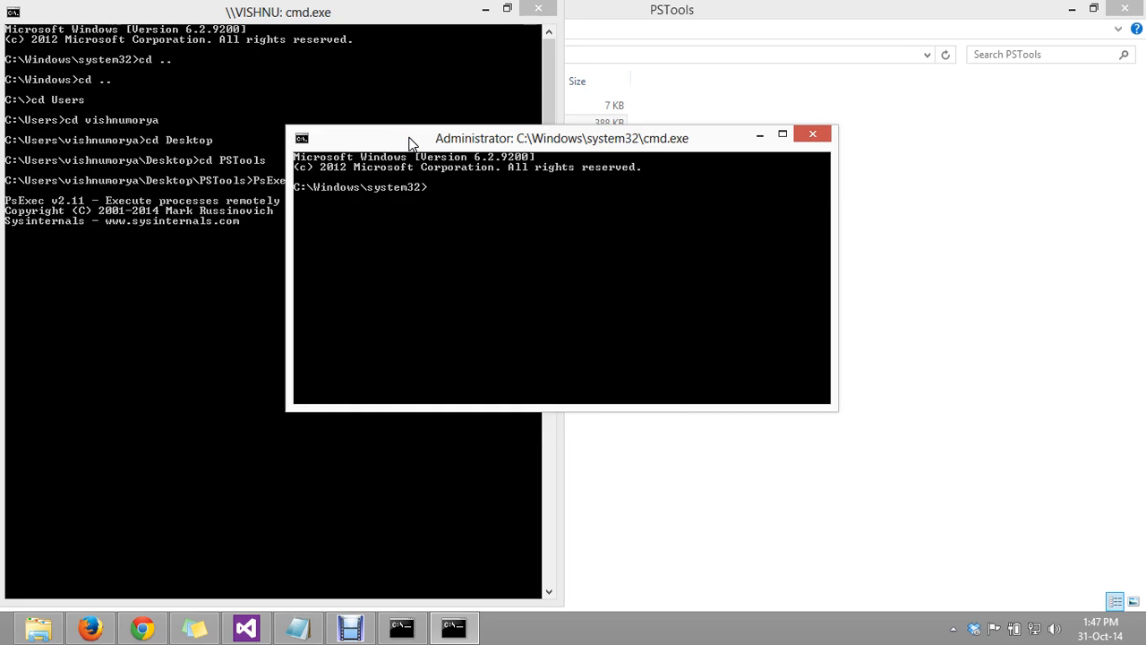
Run whoami in the new console and confirm it returns nt authority\system
text(whoami)
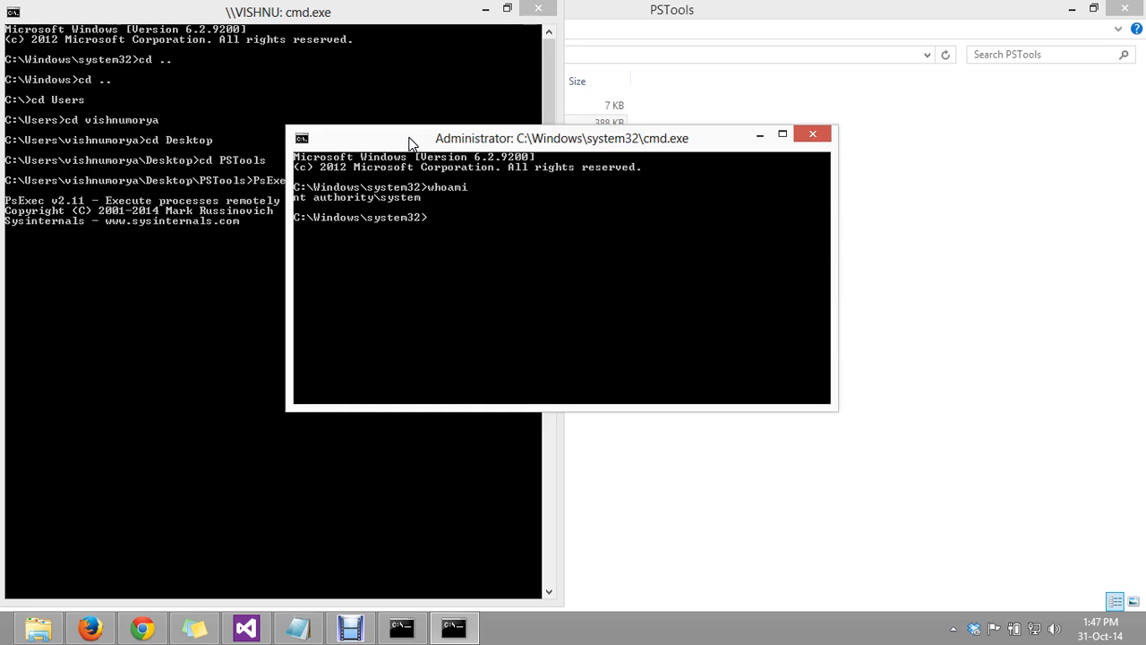
mouse_move(422, 204)
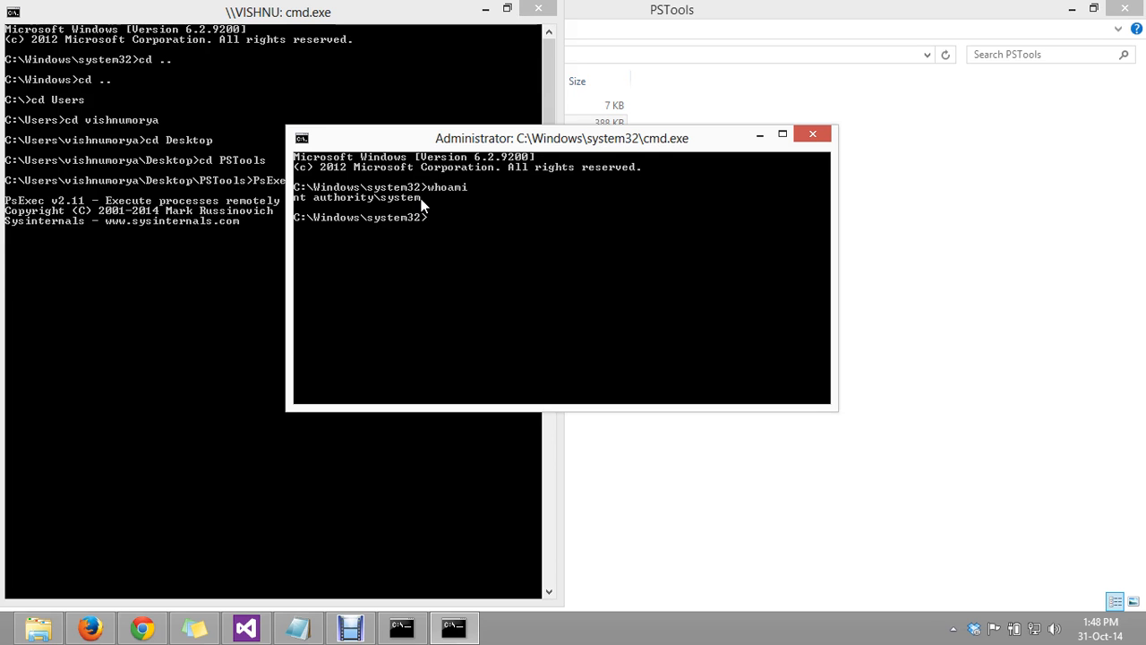
click(350, 627)
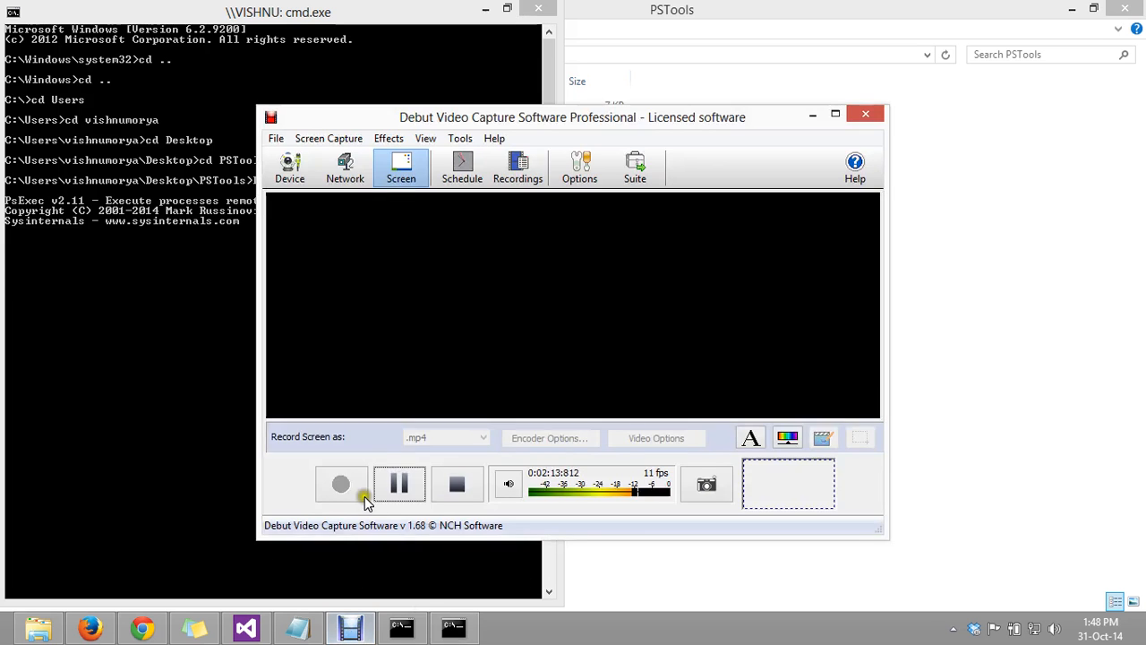